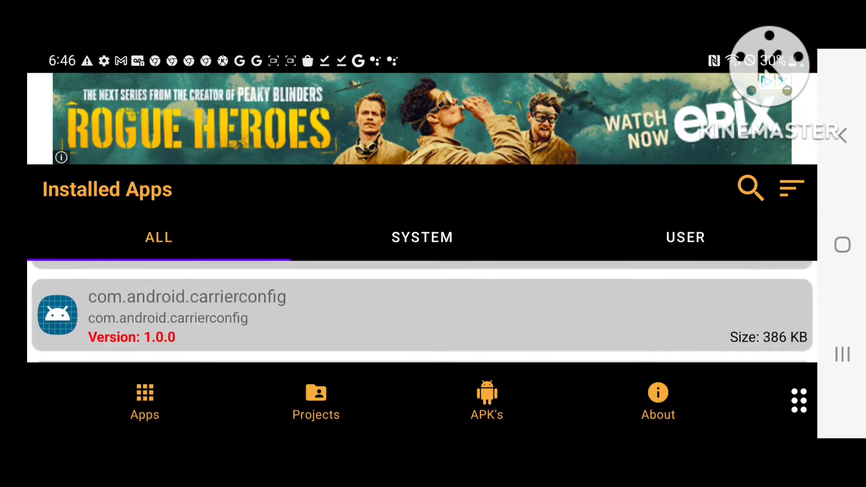
# - Search the installed apps for "Panda Pop" so only that game remains listed
pyautogui.scroll(-3)
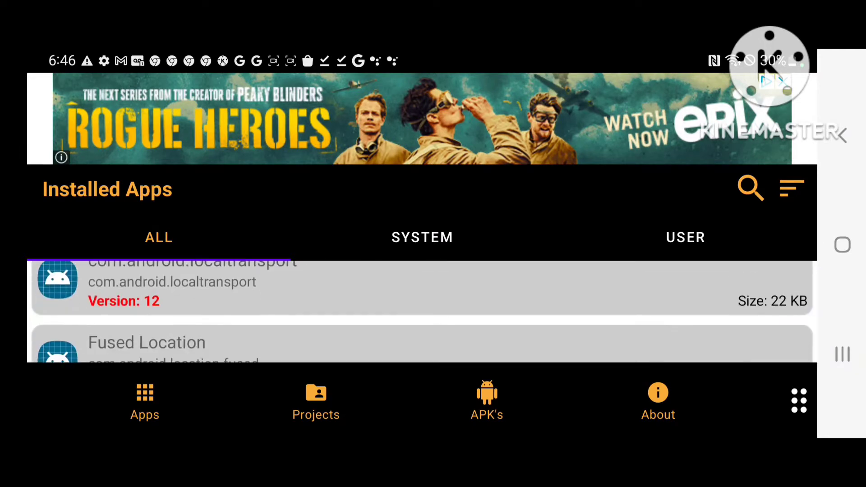
pyautogui.scroll(-3)
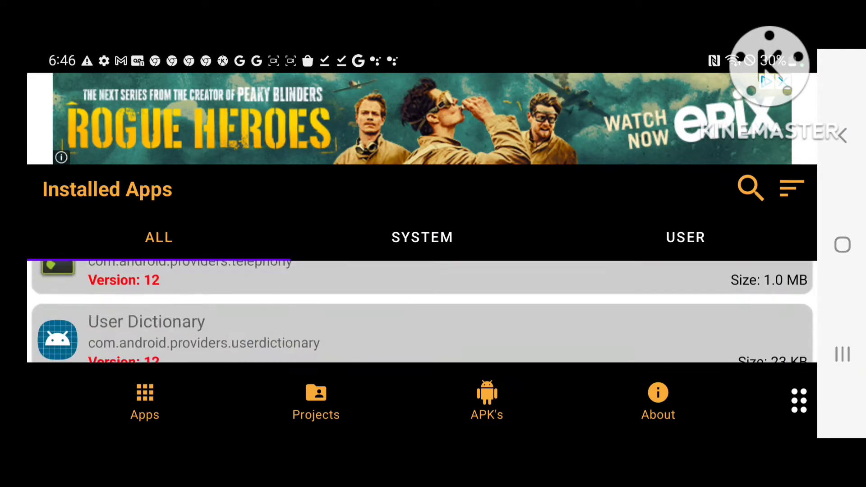
pyautogui.scroll(-3)
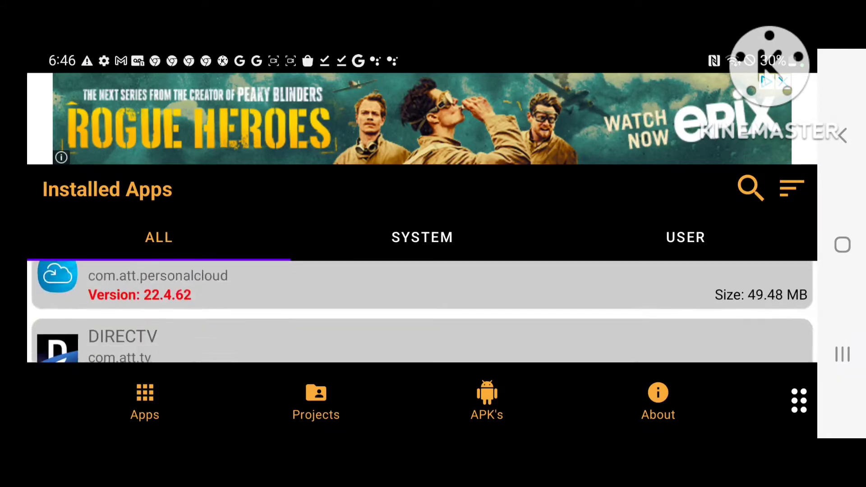
pyautogui.scroll(-3)
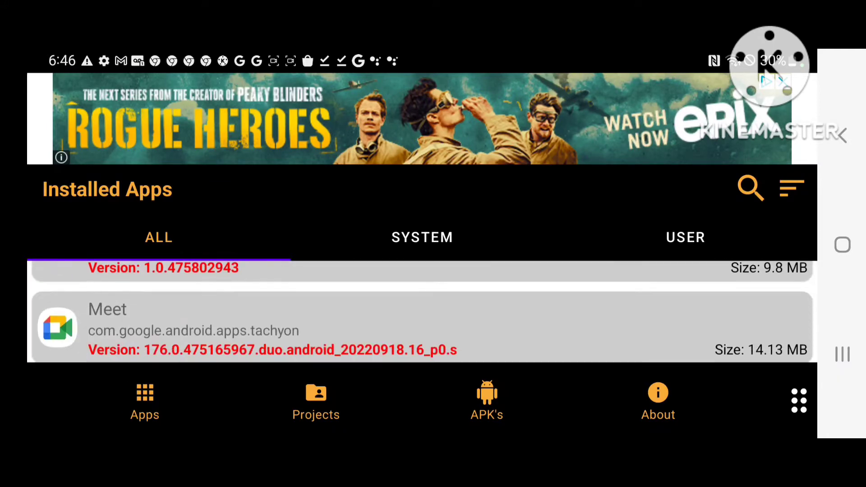
pyautogui.click(750, 188)
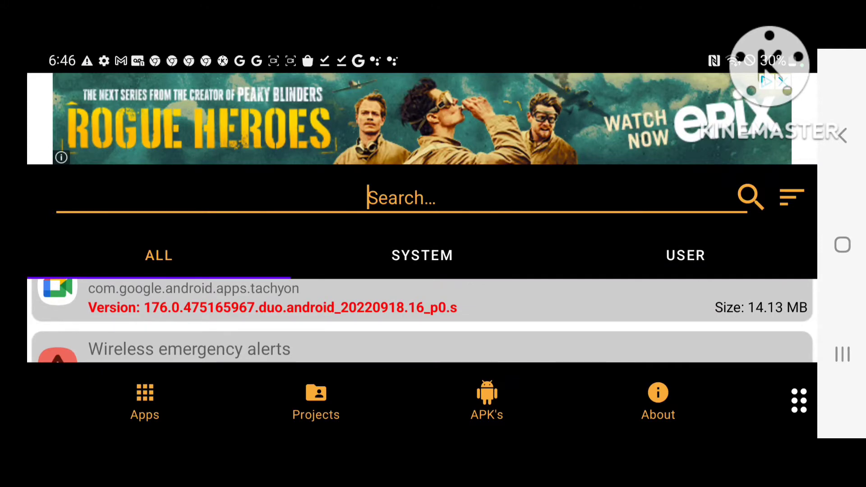
pyautogui.write('Panda')
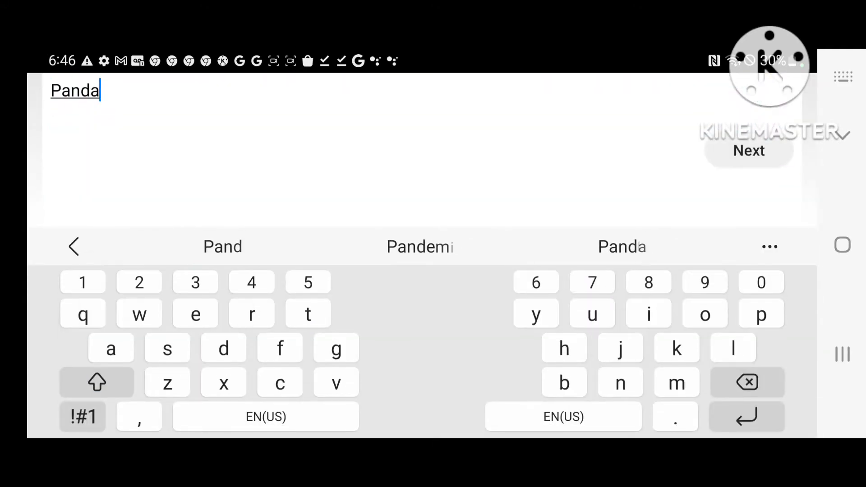
pyautogui.write('Pop')
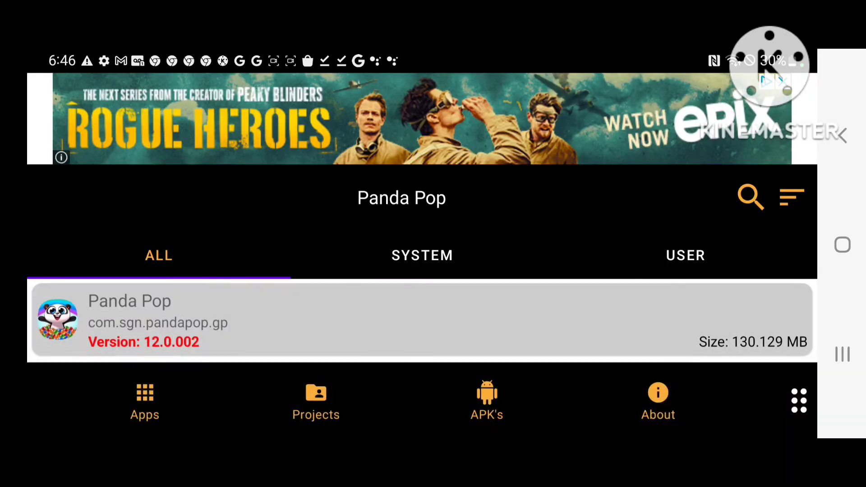
# - Explore Panda Pop's package and enter its assets folder
pyautogui.click(401, 321)
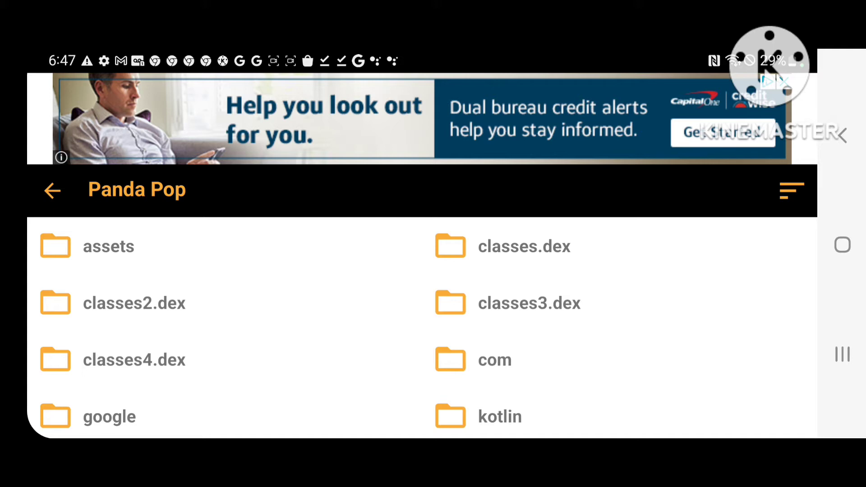
pyautogui.click(108, 245)
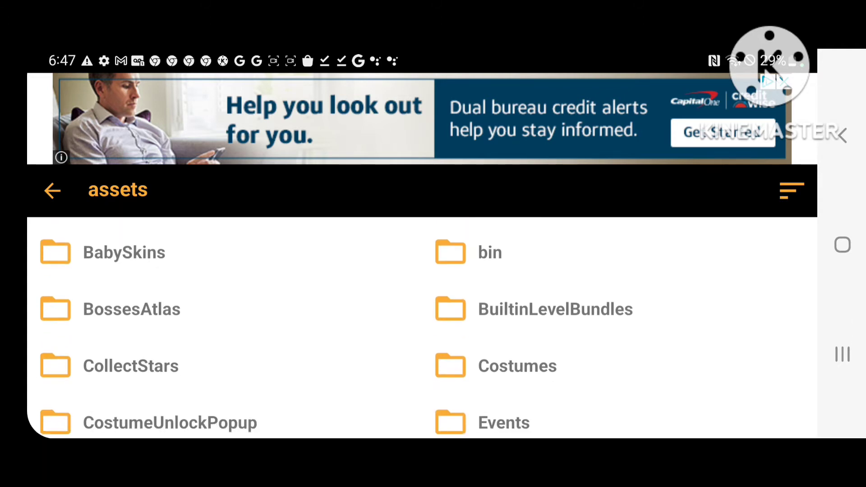
pyautogui.scroll(-3)
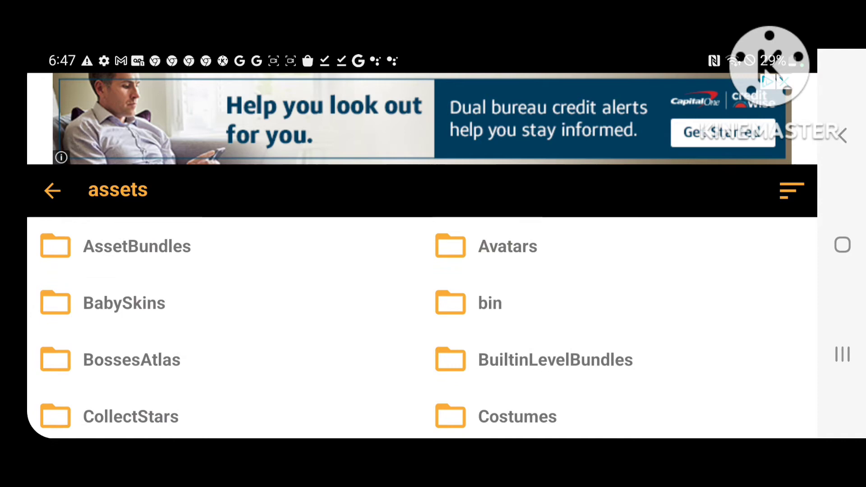
# - Browse the character PNG images inside the BabySkins folder
pyautogui.click(124, 303)
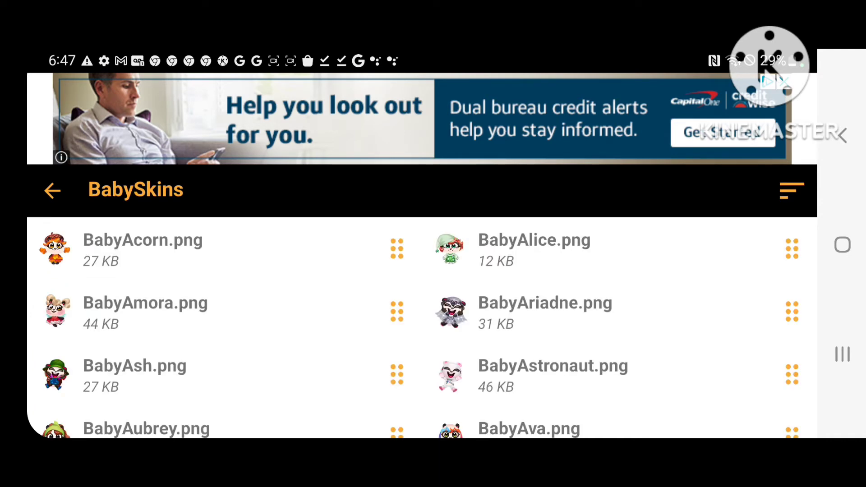
pyautogui.scroll(-3)
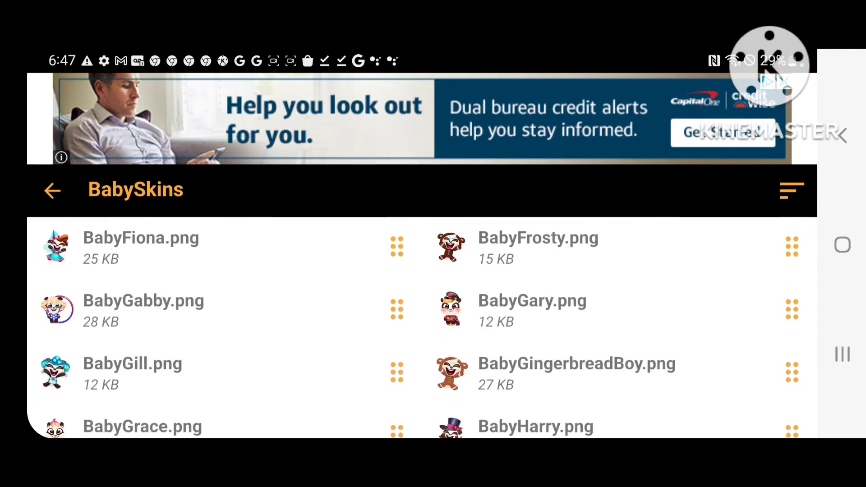
pyautogui.scroll(-3)
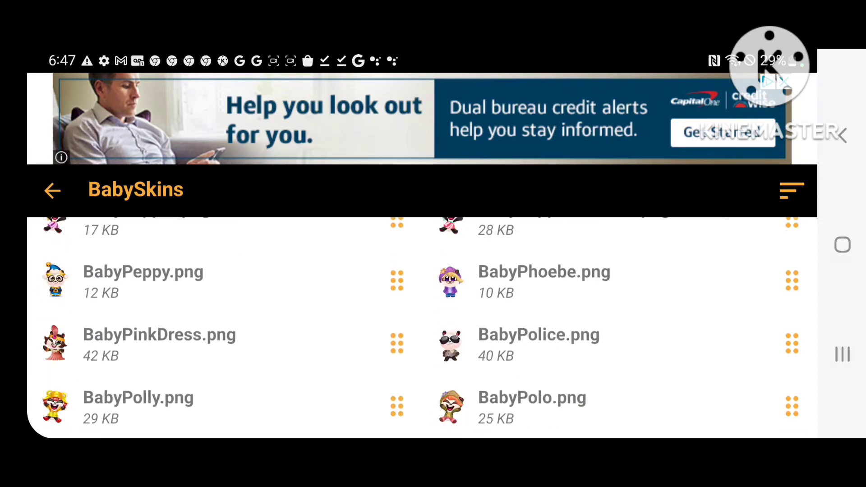
pyautogui.scroll(3)
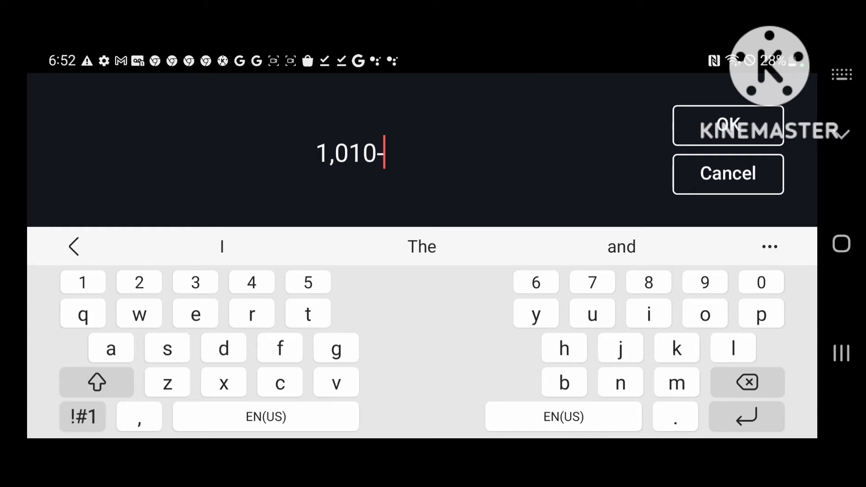
# - Extend the entry to read "1,010-20 990" and switch to the symbol keys
pyautogui.write('20')
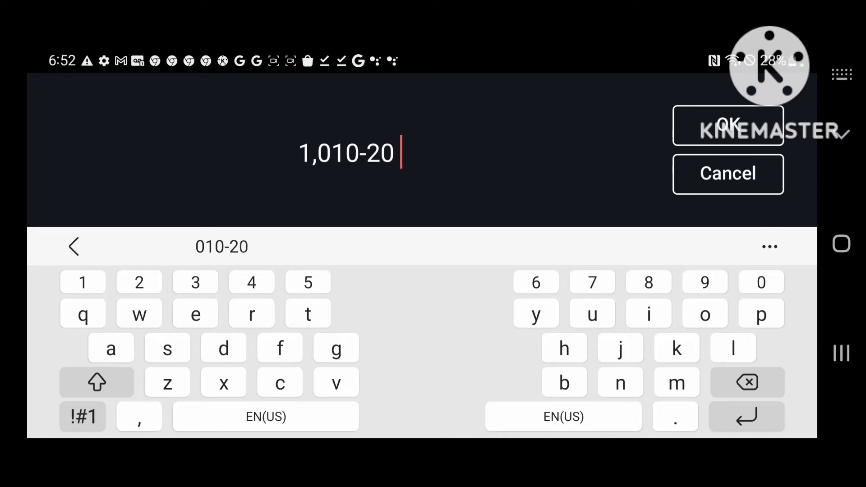
pyautogui.write('990')
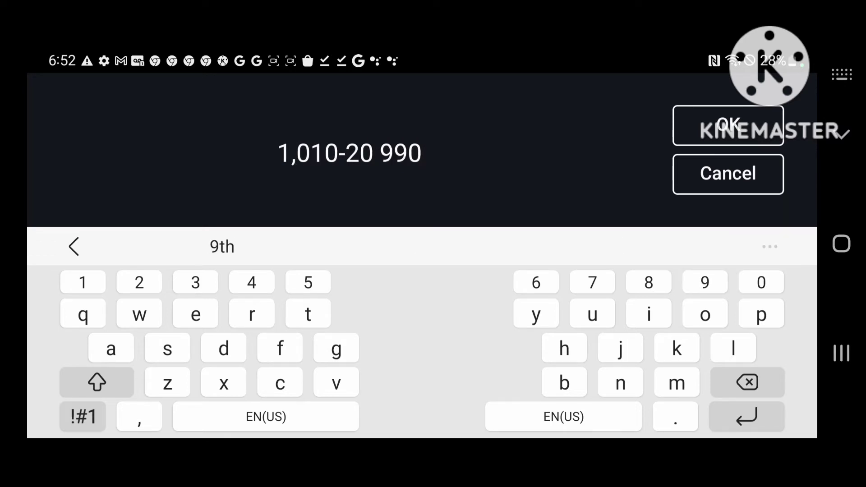
pyautogui.click(83, 417)
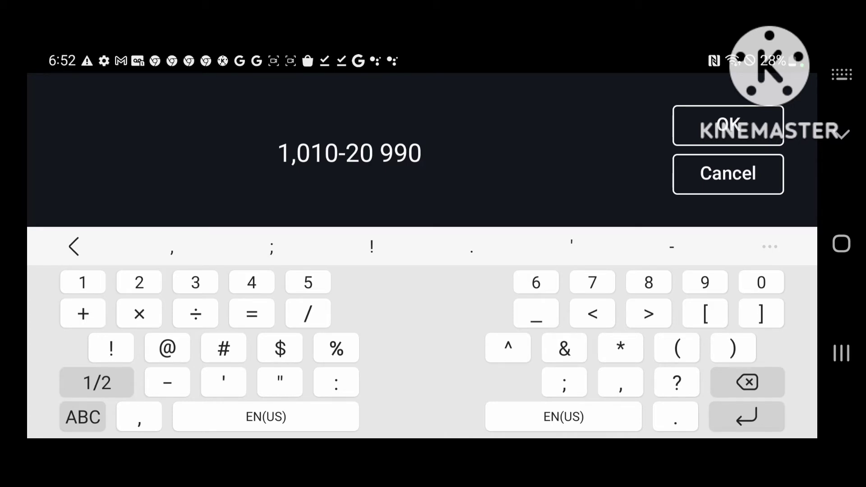
# - Complete the entry as 990÷15 66+2 68 and confirm it with OK
pyautogui.click(194, 313)
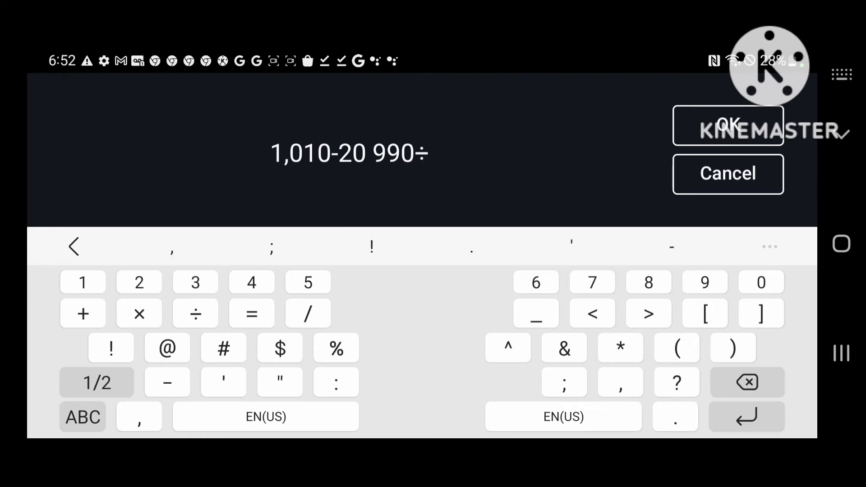
pyautogui.click(83, 282)
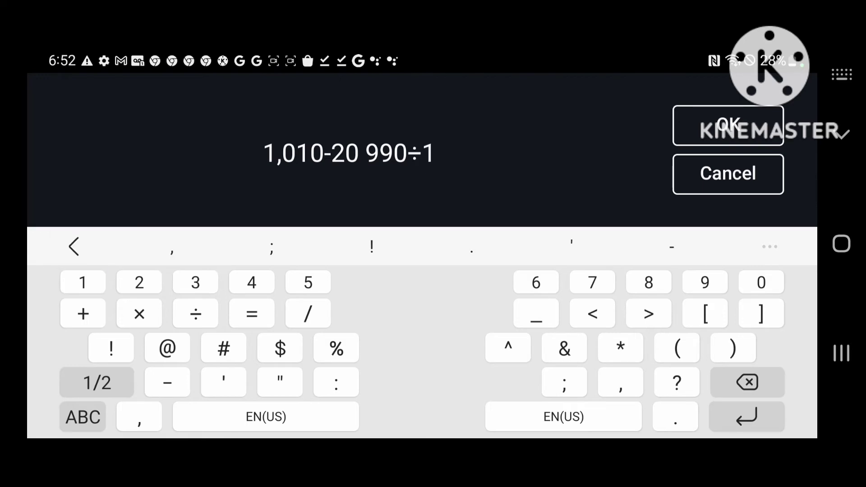
pyautogui.click(308, 282)
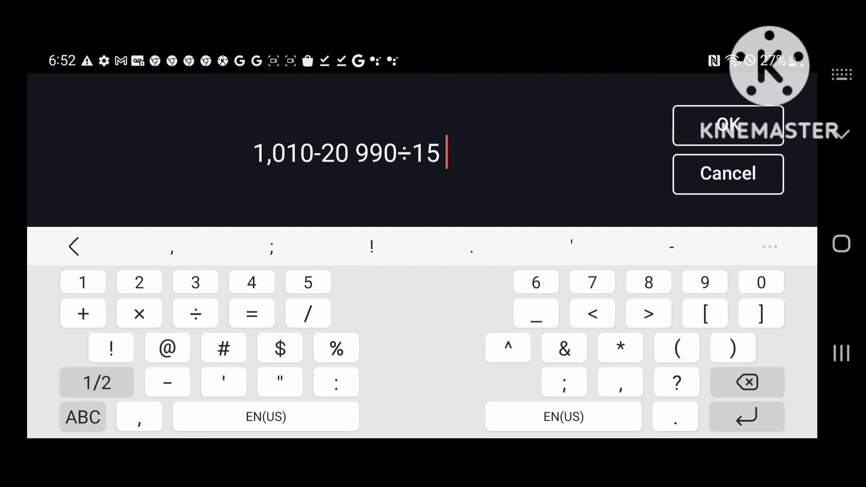
pyautogui.write('66+2')
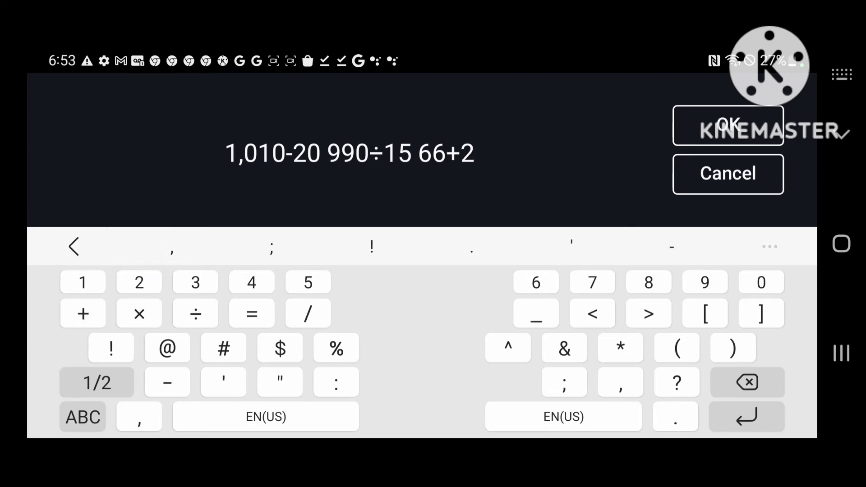
pyautogui.write('68')
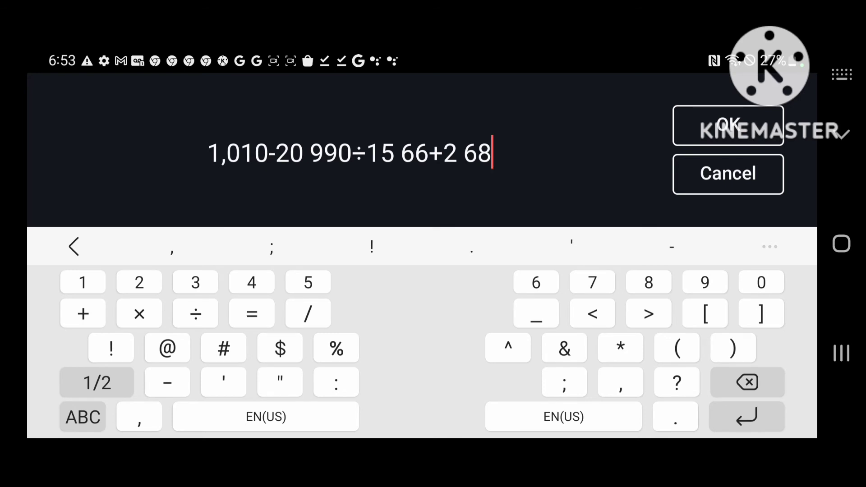
pyautogui.click(727, 125)
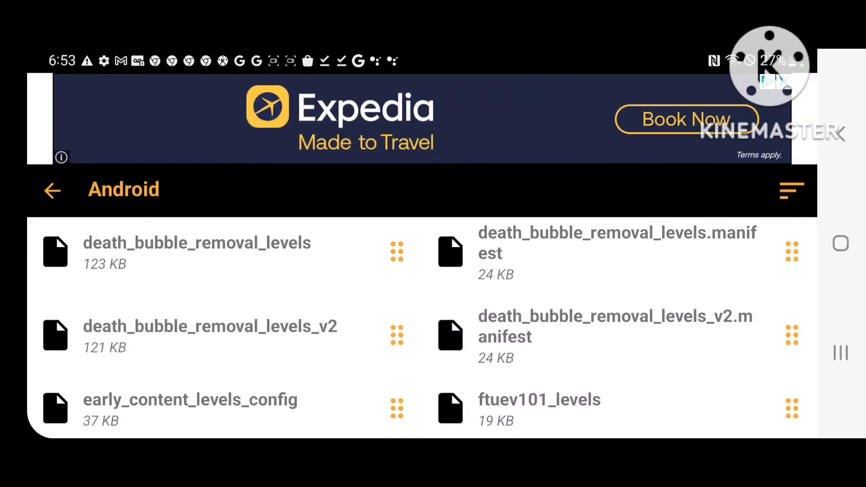
# - View death_bubble_removal_levels_v2 from the Android folder as raw UnityFS text
pyautogui.click(211, 325)
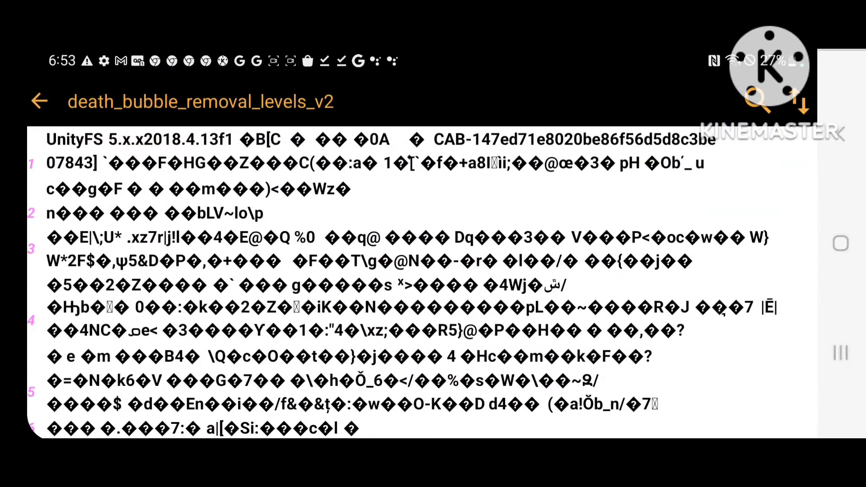